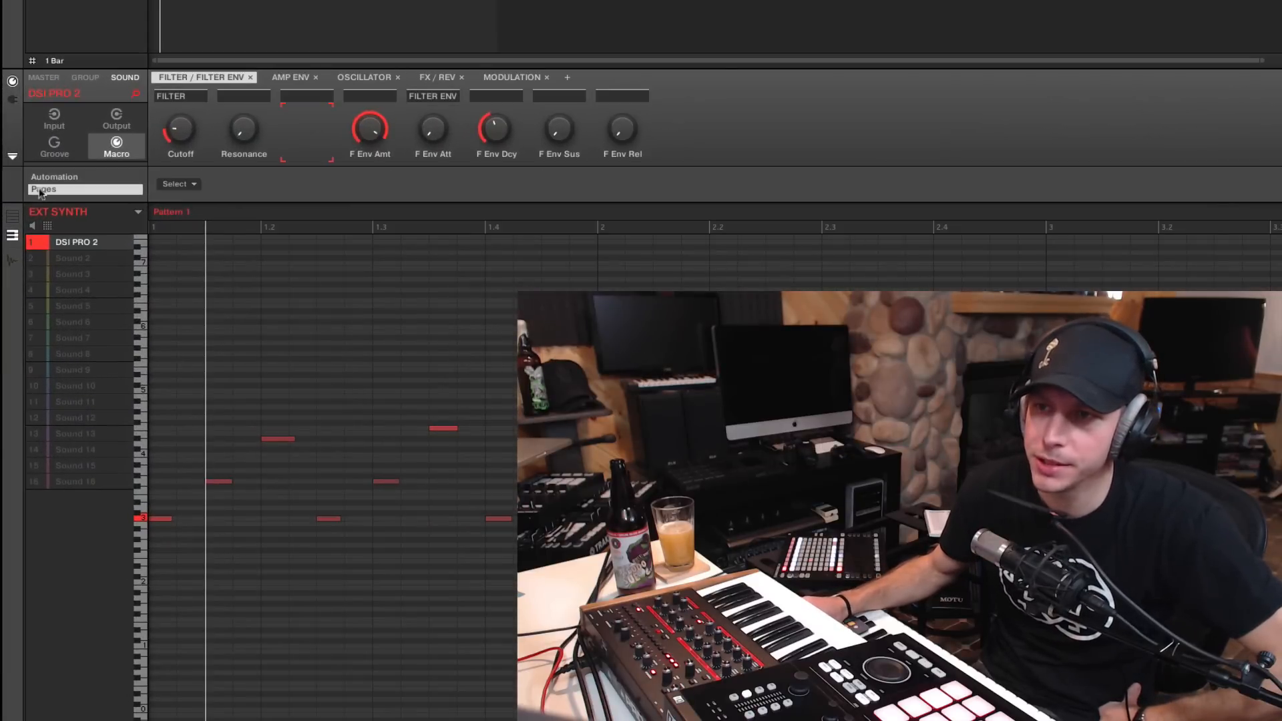
{"action": "mouse_move", "coordinate": [287, 153]}
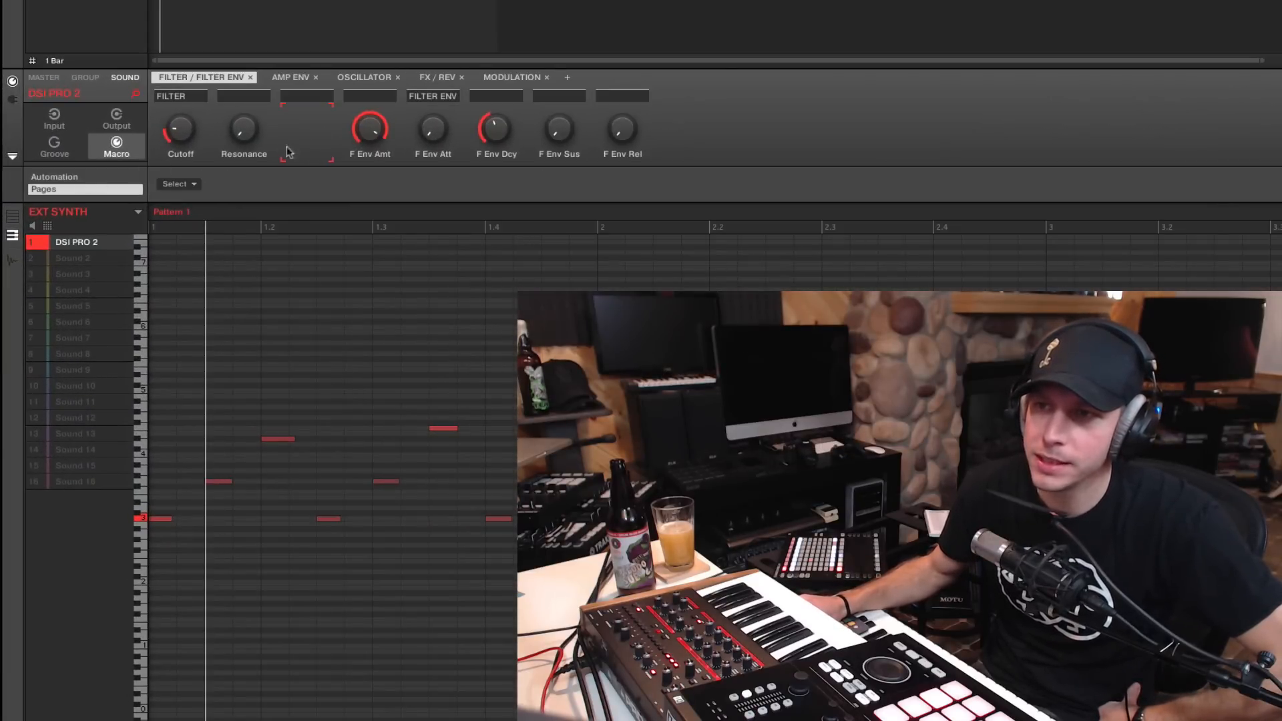
Switch the DSI Pro 2 macro page assignment source to MIDI.
{"action": "left_click", "coordinate": [177, 183]}
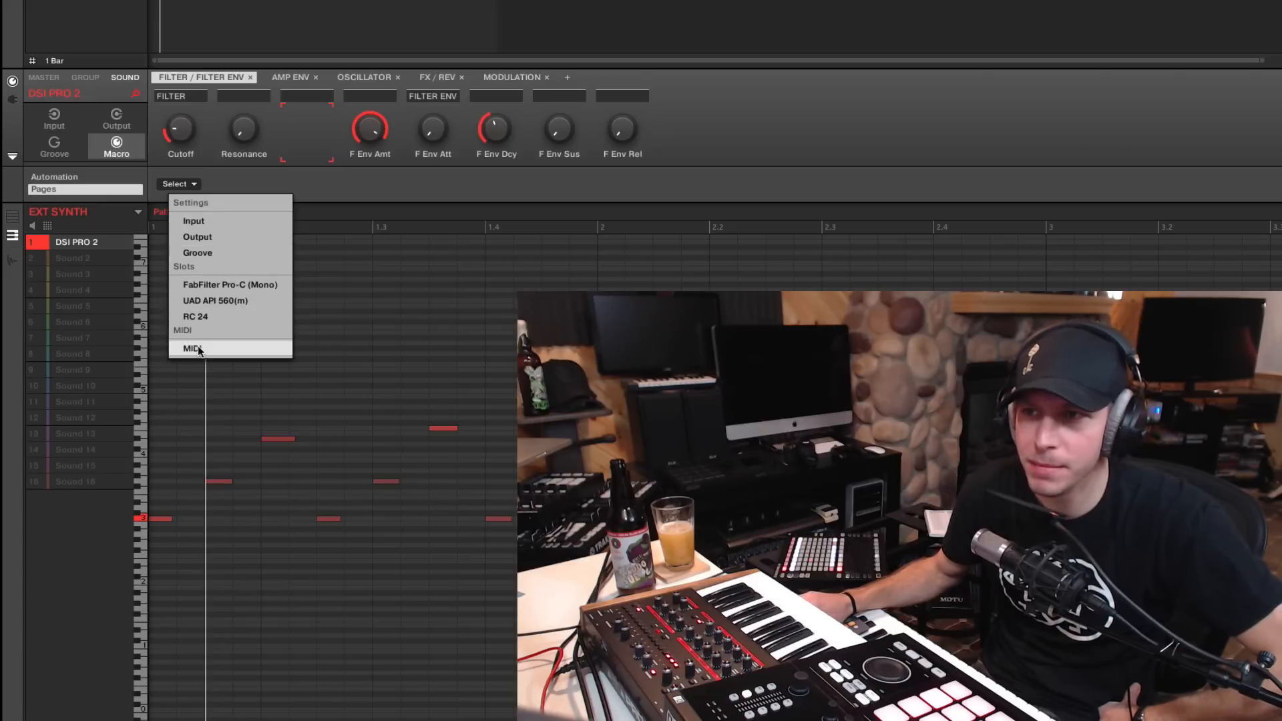
{"action": "left_click", "coordinate": [189, 349]}
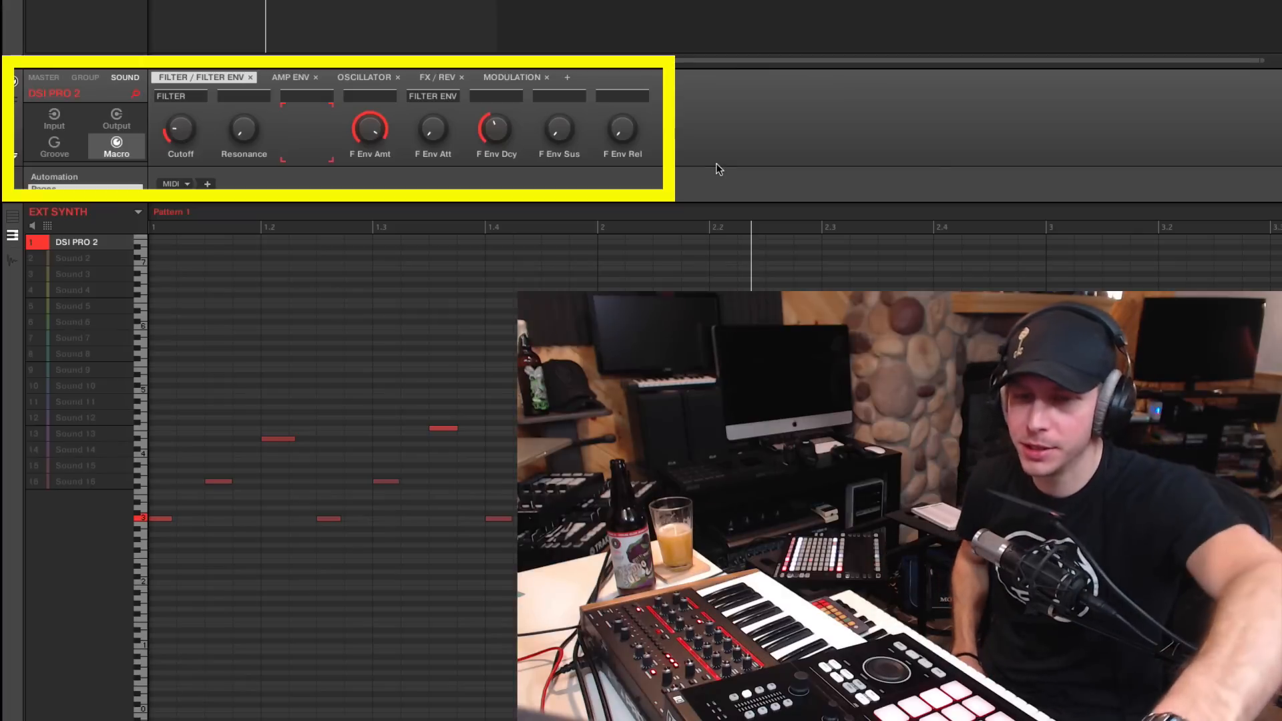
Review the FX / REV and AMP ENV pages' MIDI assignments, then return to FILTER / FILTER ENV.
{"action": "left_click", "coordinate": [438, 76]}
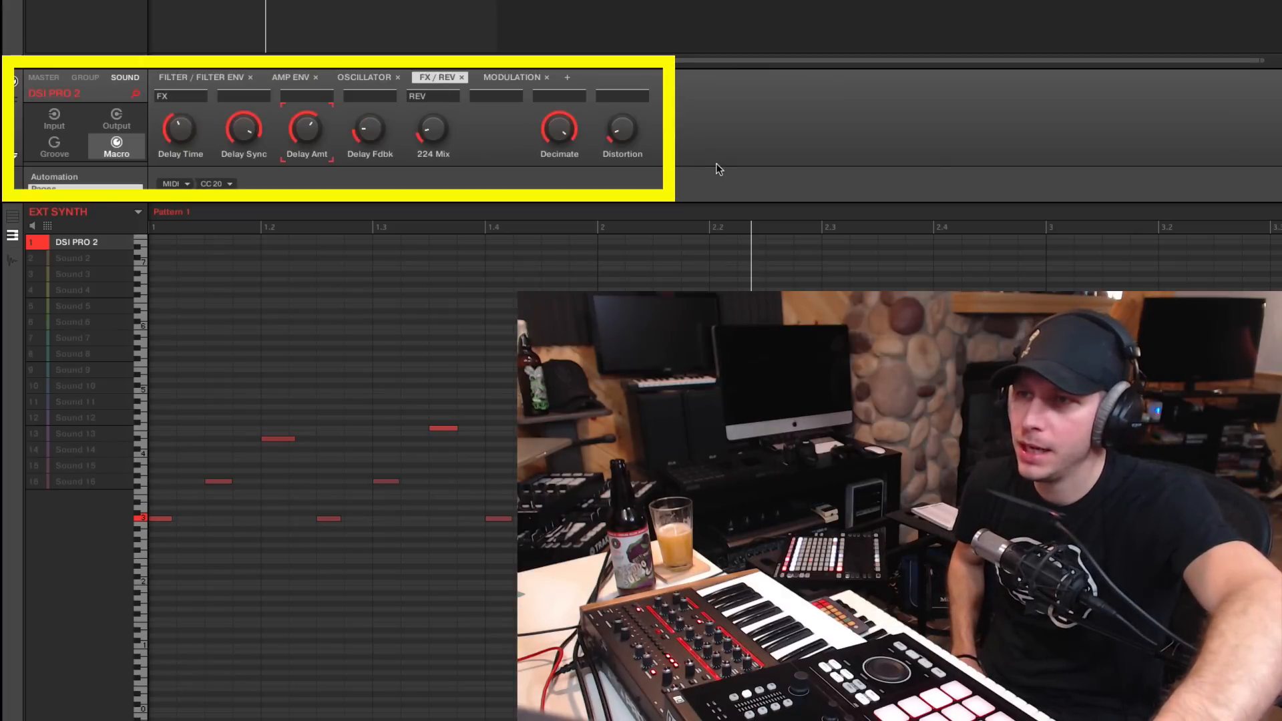
{"action": "left_click", "coordinate": [291, 76]}
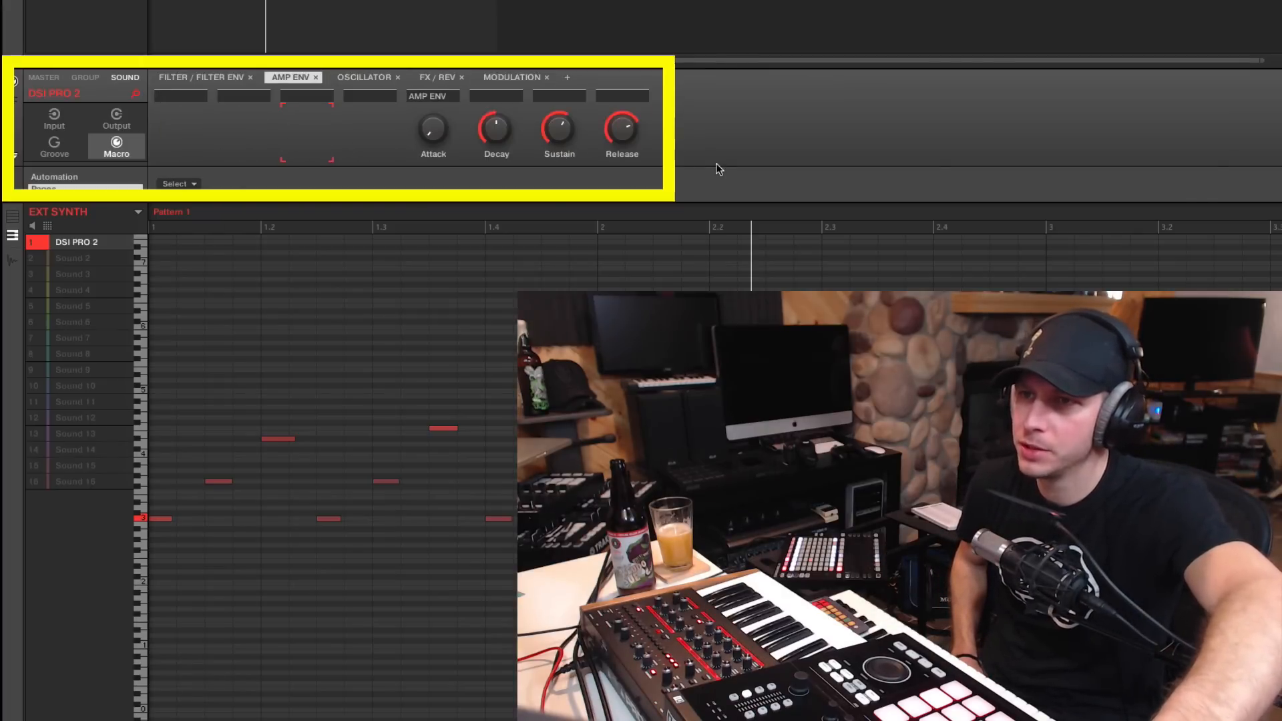
{"action": "left_click", "coordinate": [199, 77]}
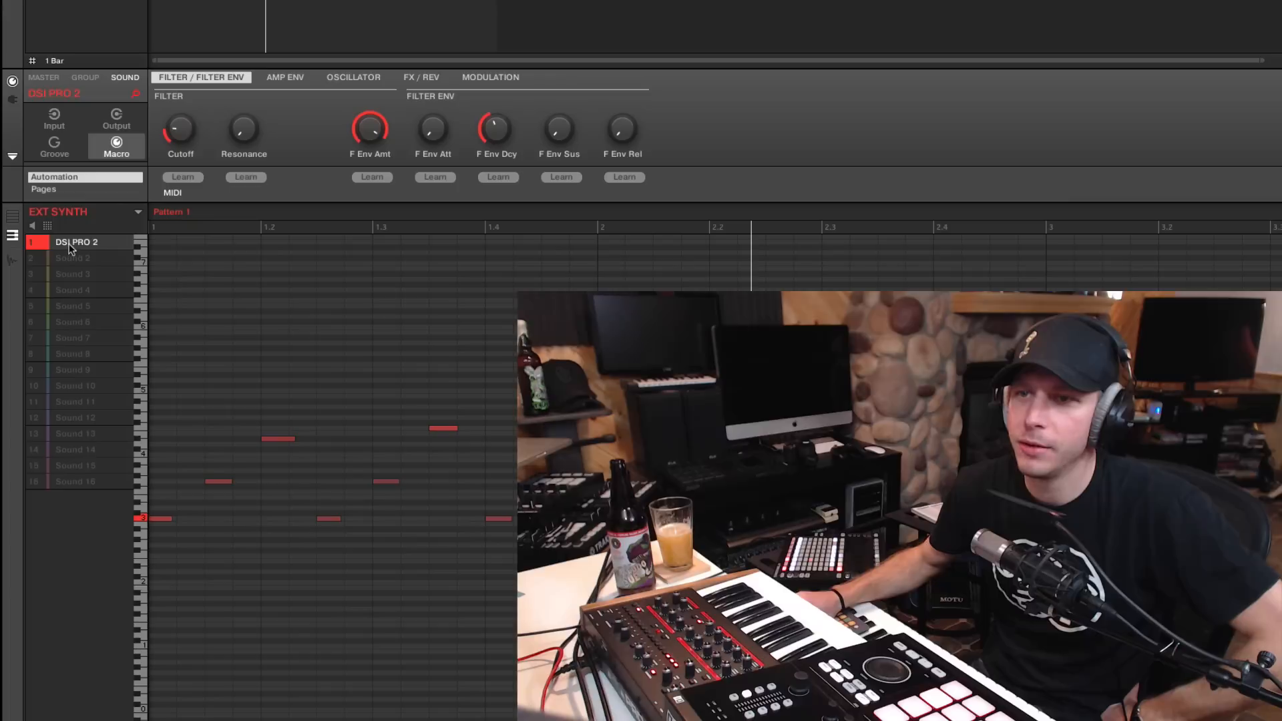
{"action": "right_click", "coordinate": [76, 242]}
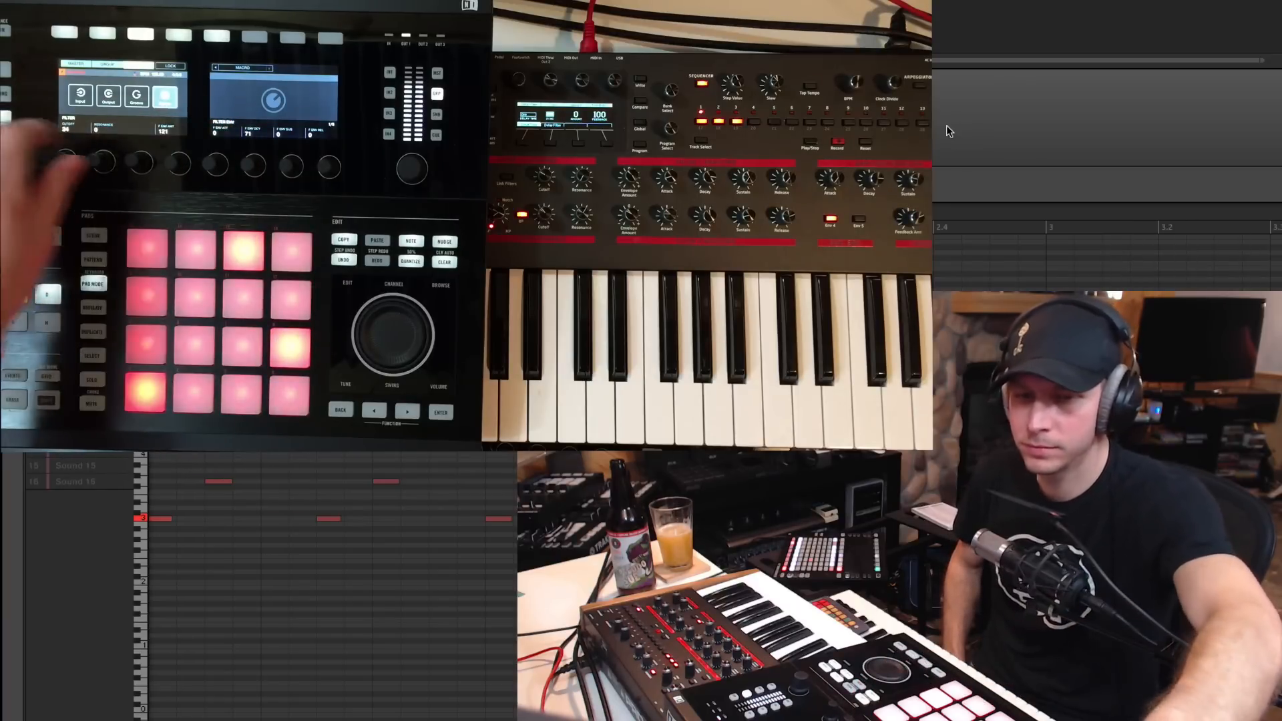
Adjust the Pro 2 filter and envelope parameters from the filter macro page.
{"action": "left_click", "coordinate": [146, 339]}
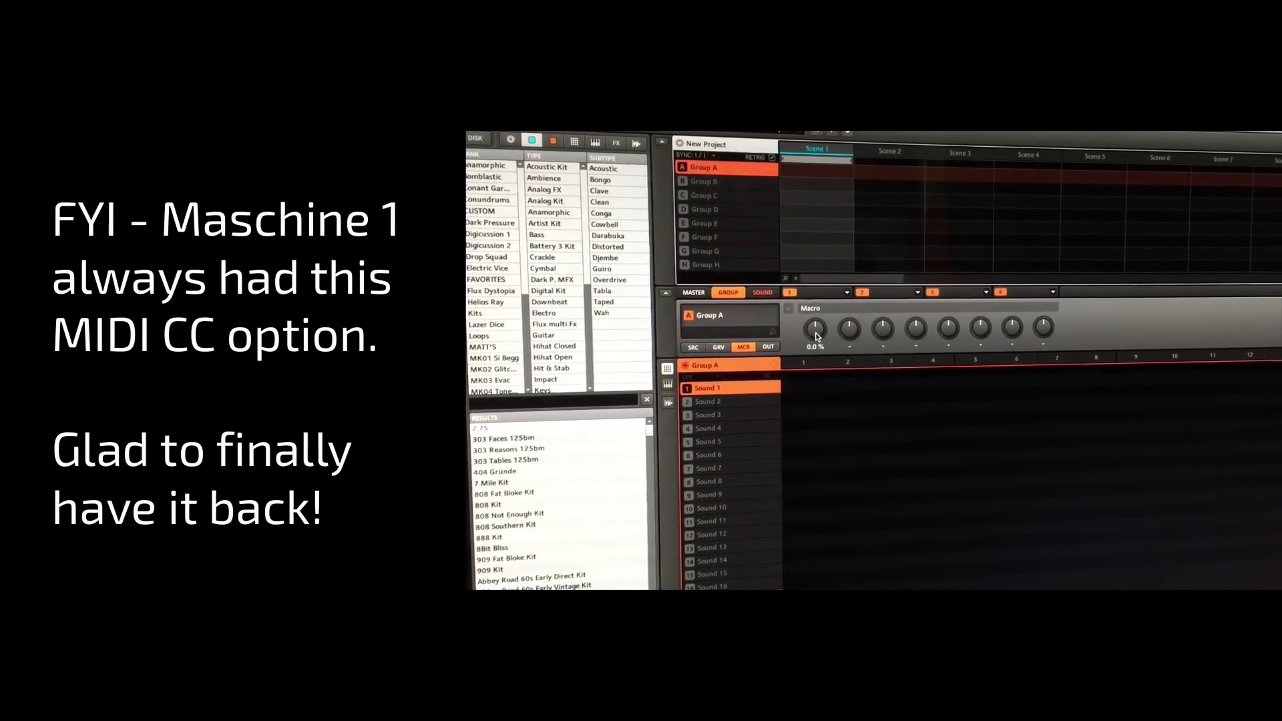
Right-click a Group A macro knob in Maschine 1 to show MIDI learn and CC ranges.
{"action": "right_click", "coordinate": [815, 328]}
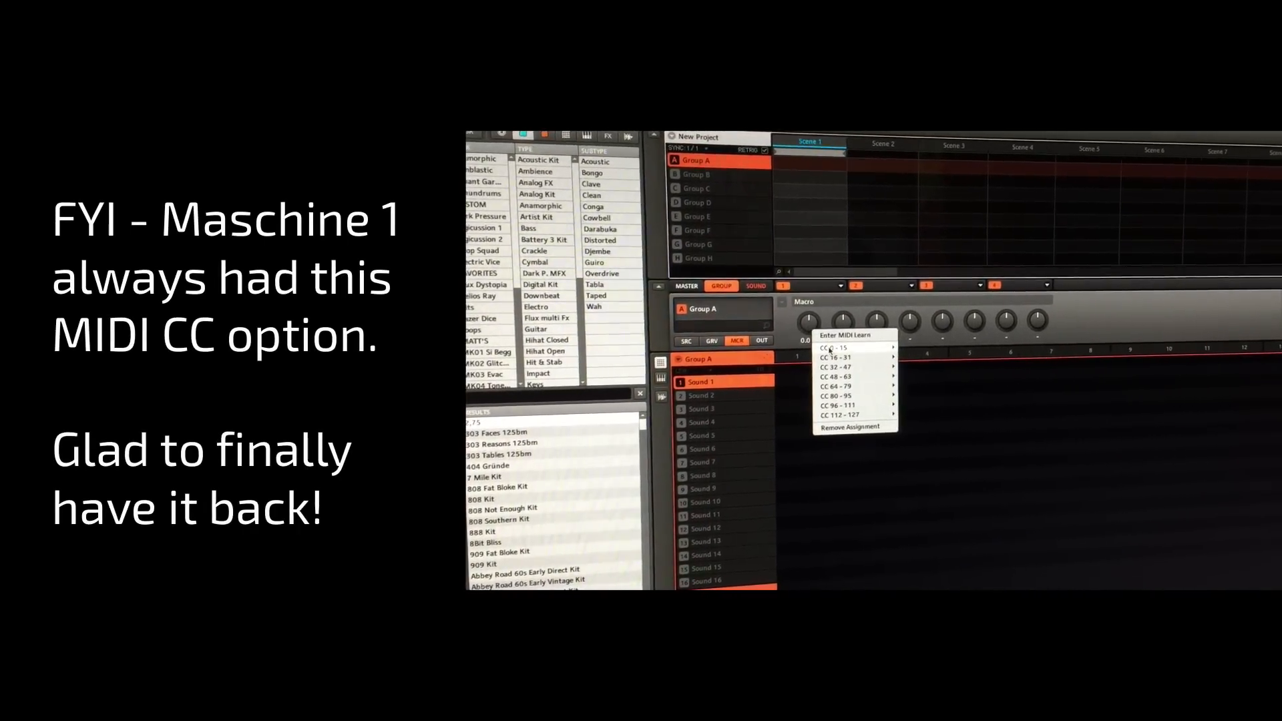